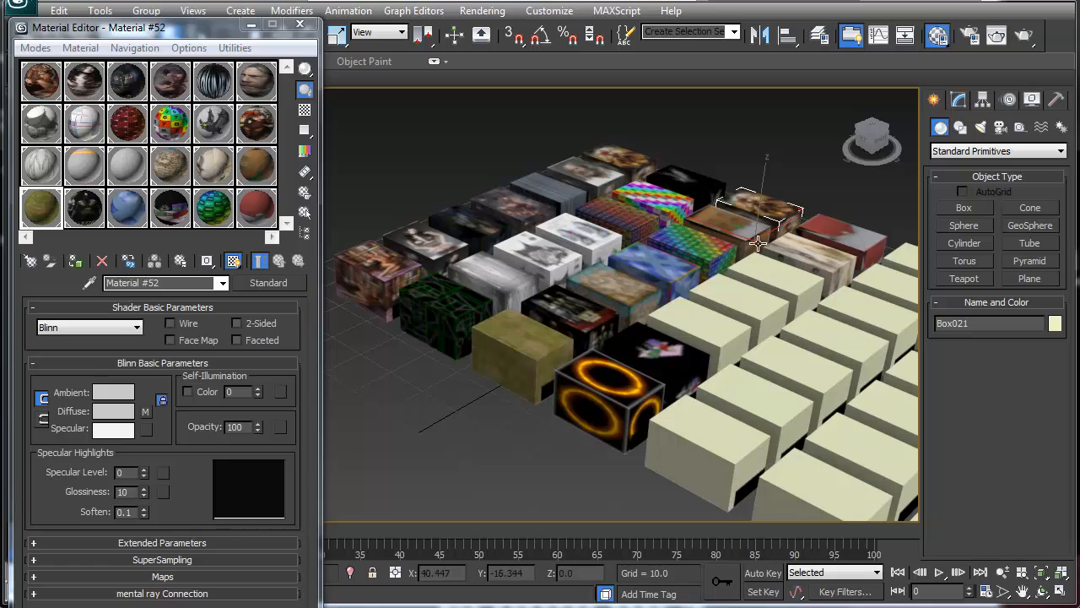
pyautogui.moveTo(439, 274)
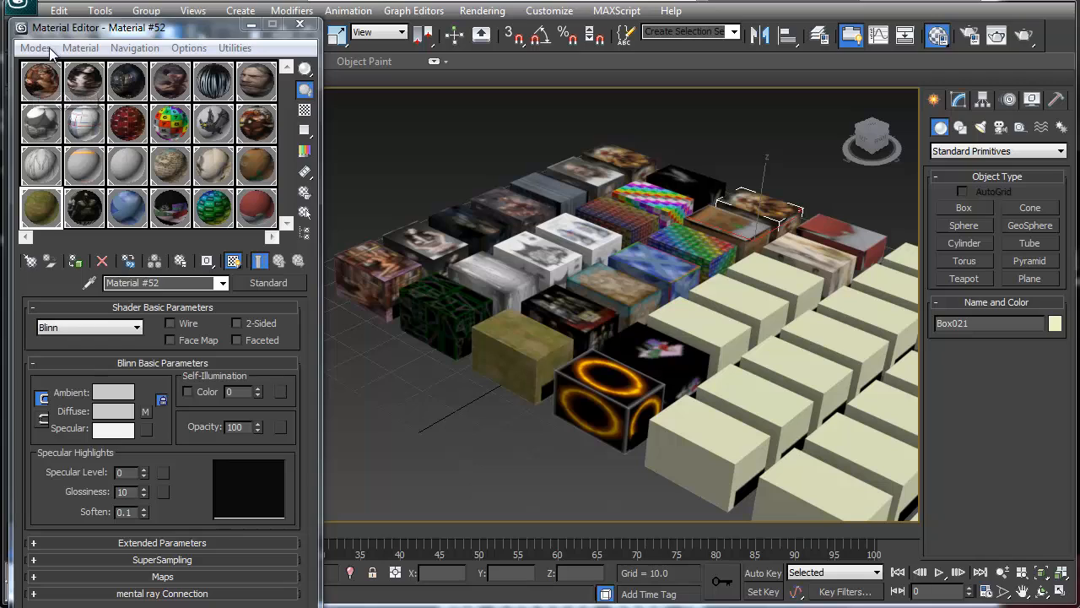
# - Reset the Material #42 slot to a default grey material, affecting only the editor slot
pyautogui.click(79, 48)
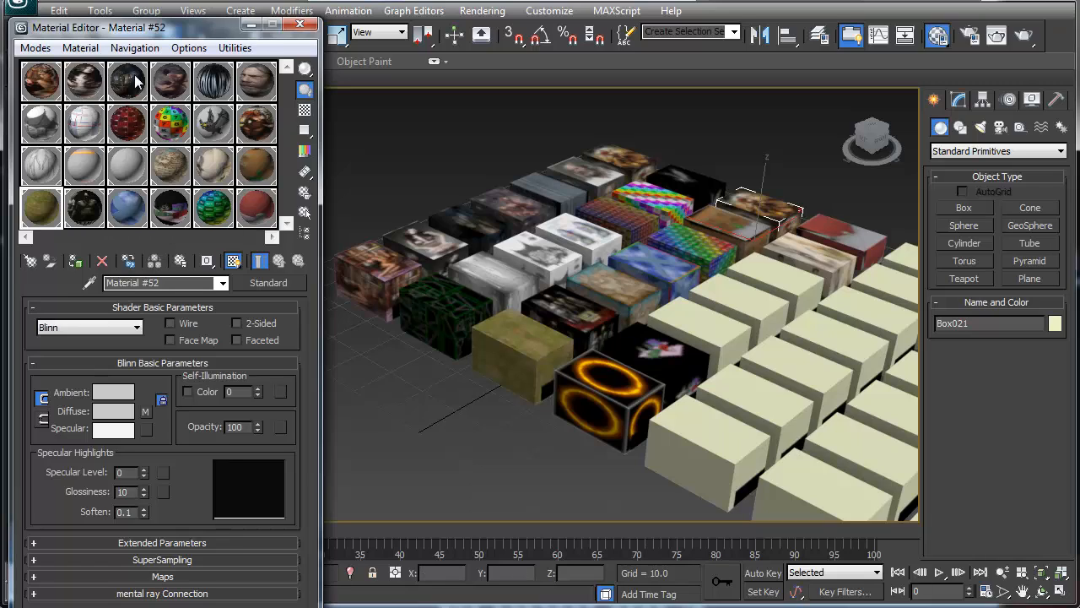
pyautogui.moveTo(171, 139)
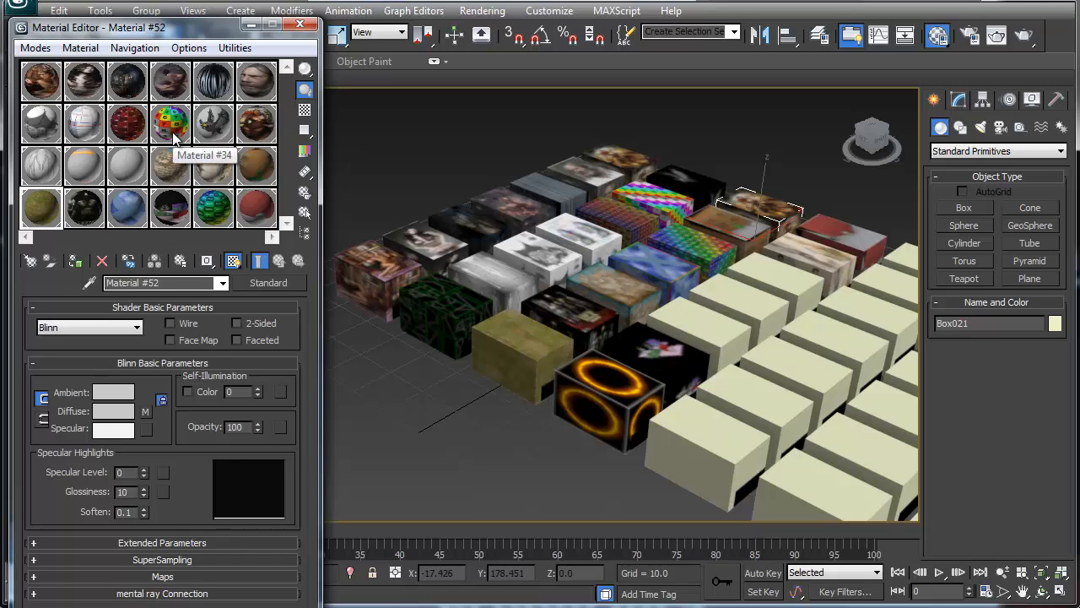
pyautogui.moveTo(41, 206)
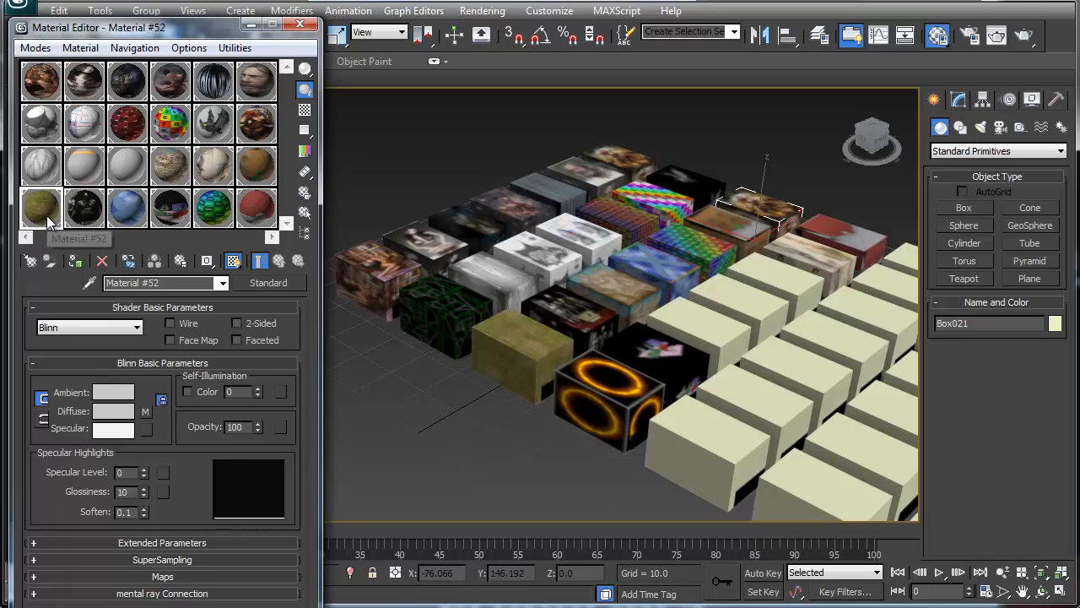
pyautogui.moveTo(169, 209)
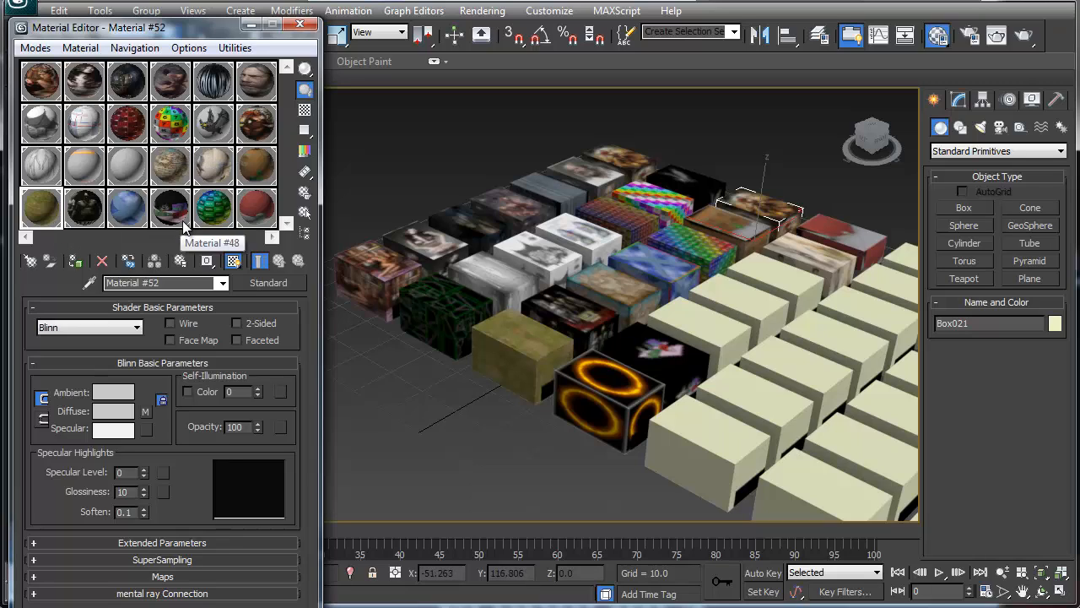
pyautogui.moveTo(85, 206)
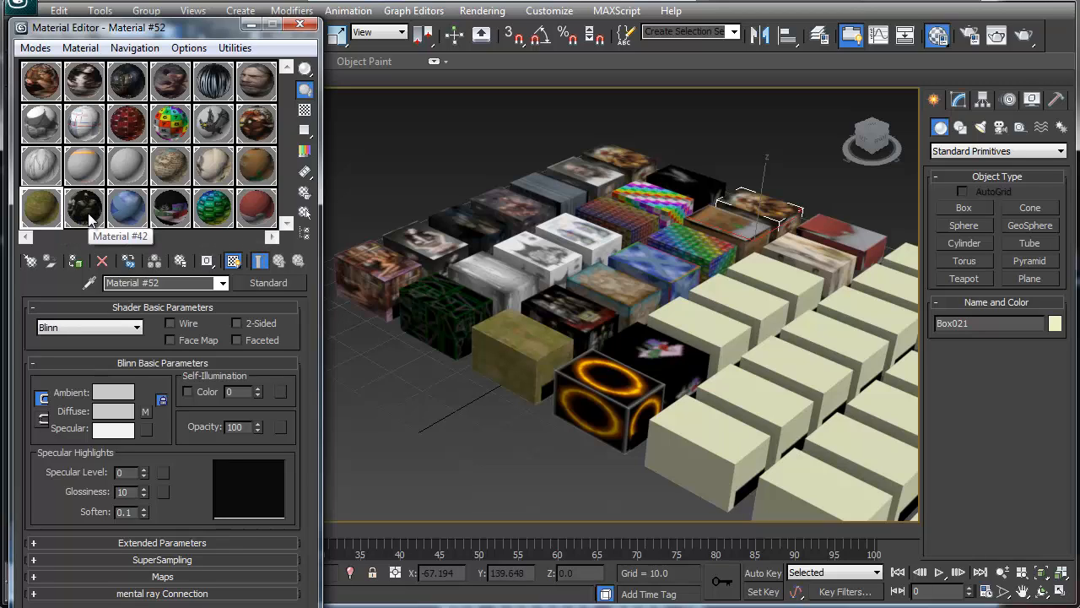
pyautogui.click(84, 205)
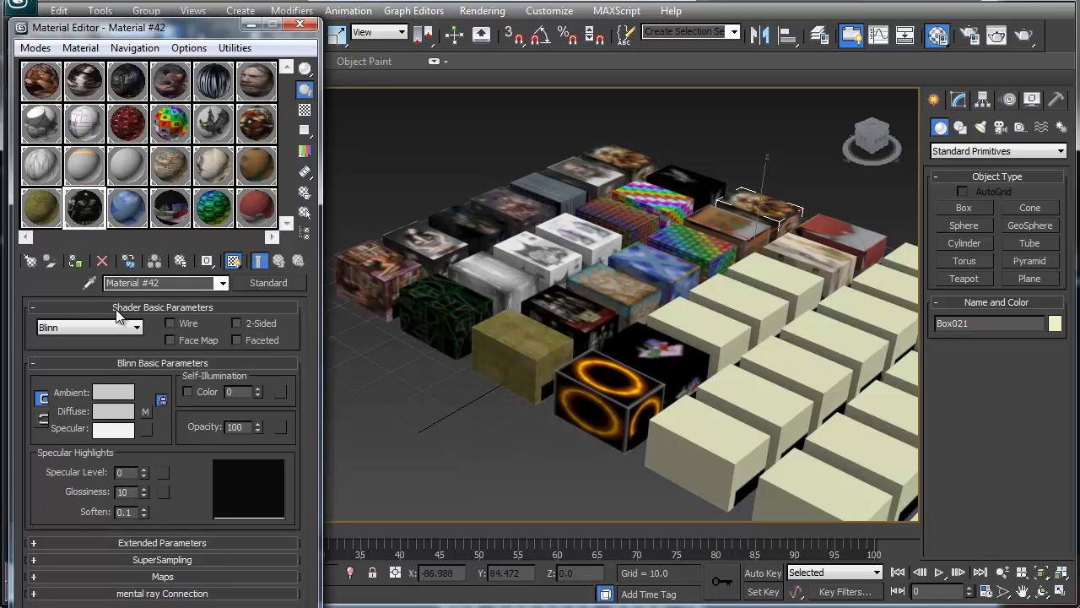
pyautogui.moveTo(101, 260)
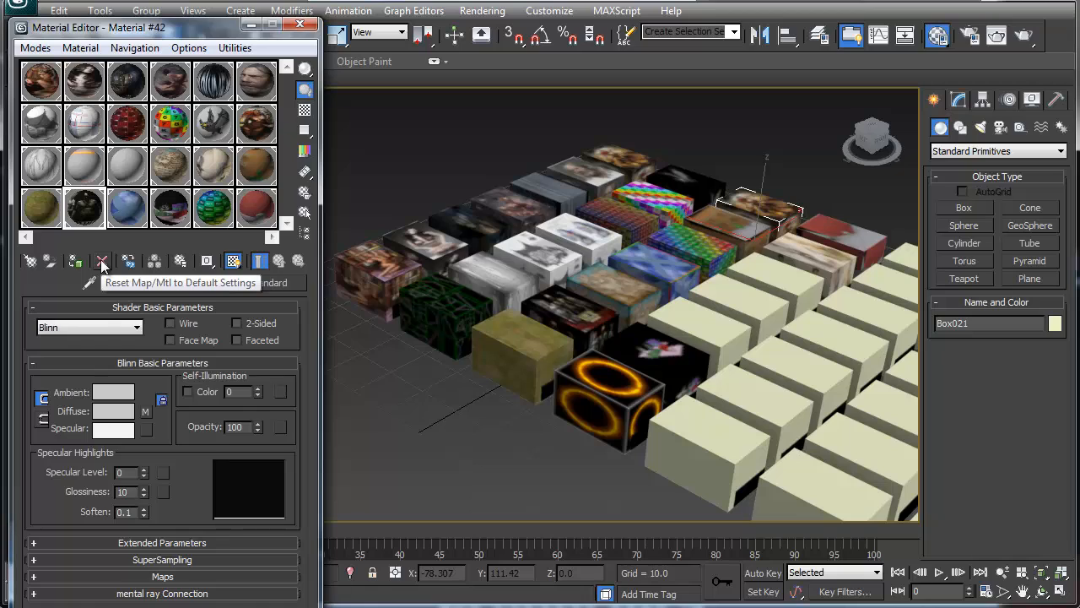
pyautogui.click(101, 260)
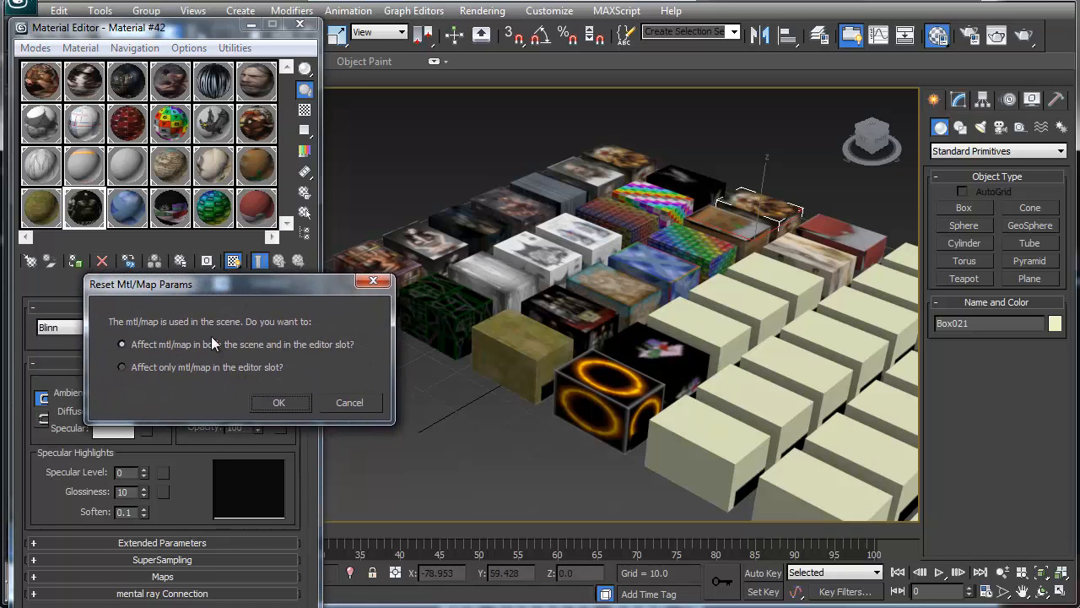
pyautogui.moveTo(216, 381)
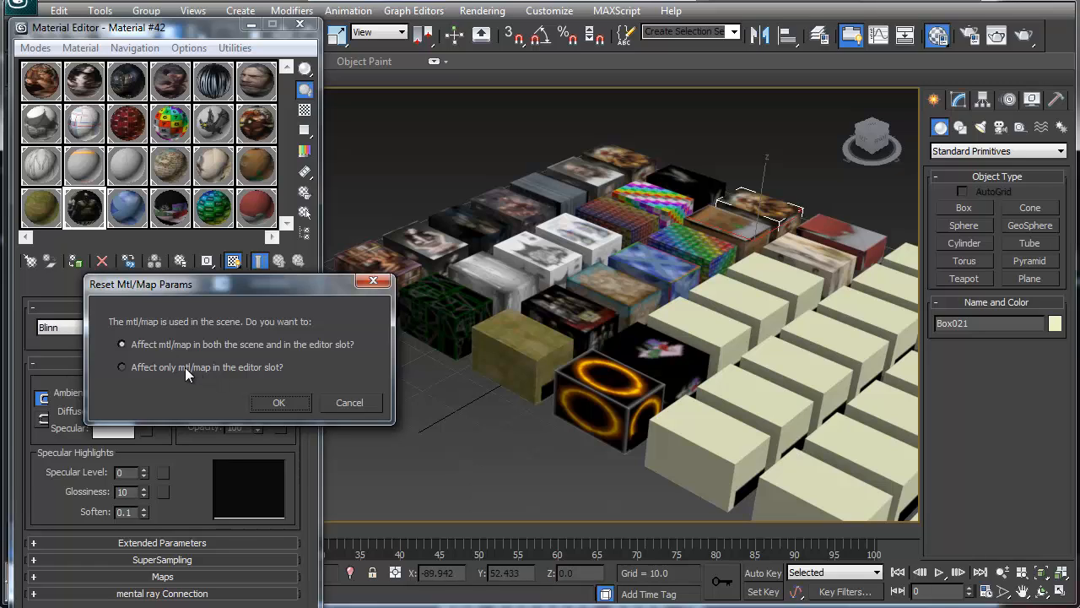
pyautogui.click(121, 368)
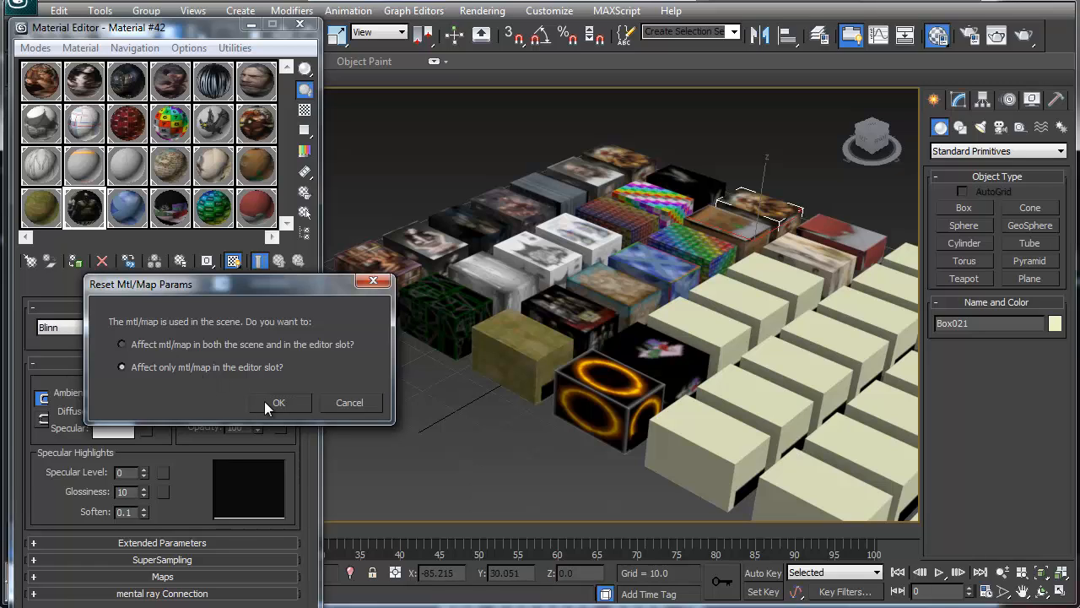
pyautogui.click(279, 401)
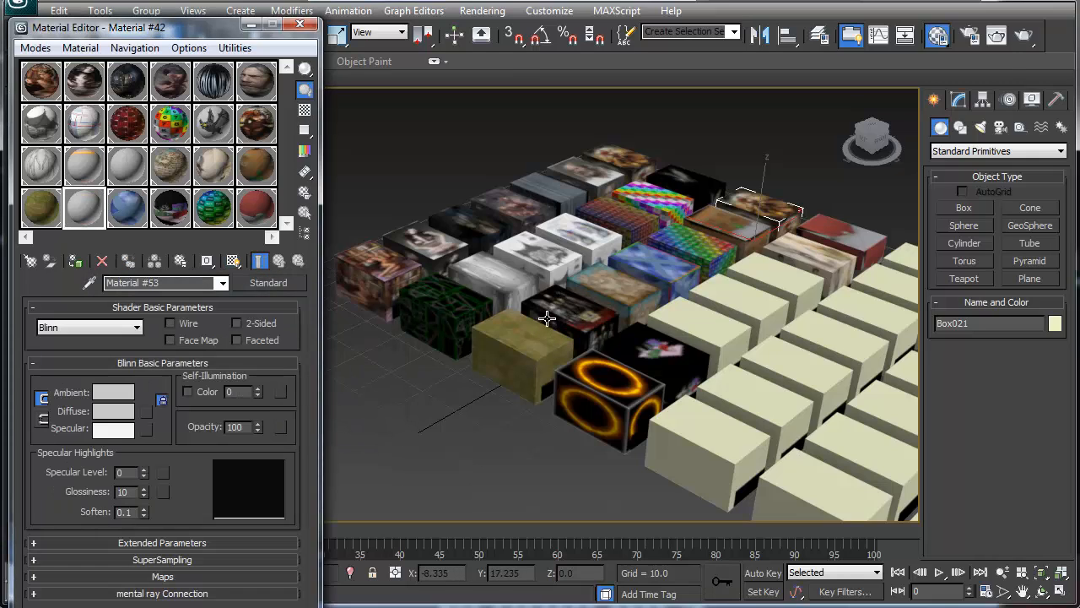
pyautogui.moveTo(580, 294)
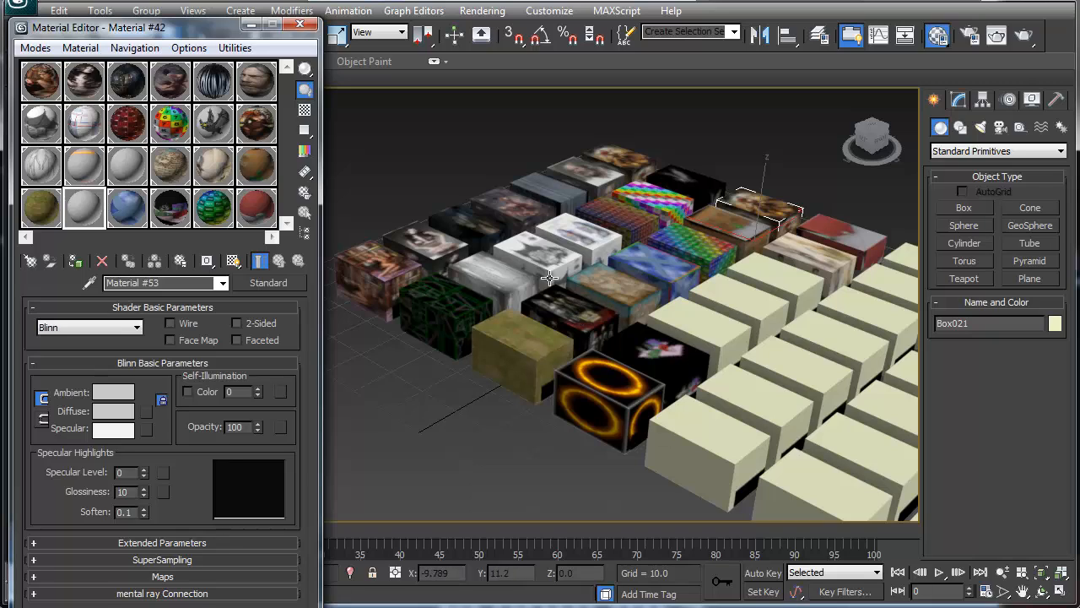
pyautogui.moveTo(85, 209)
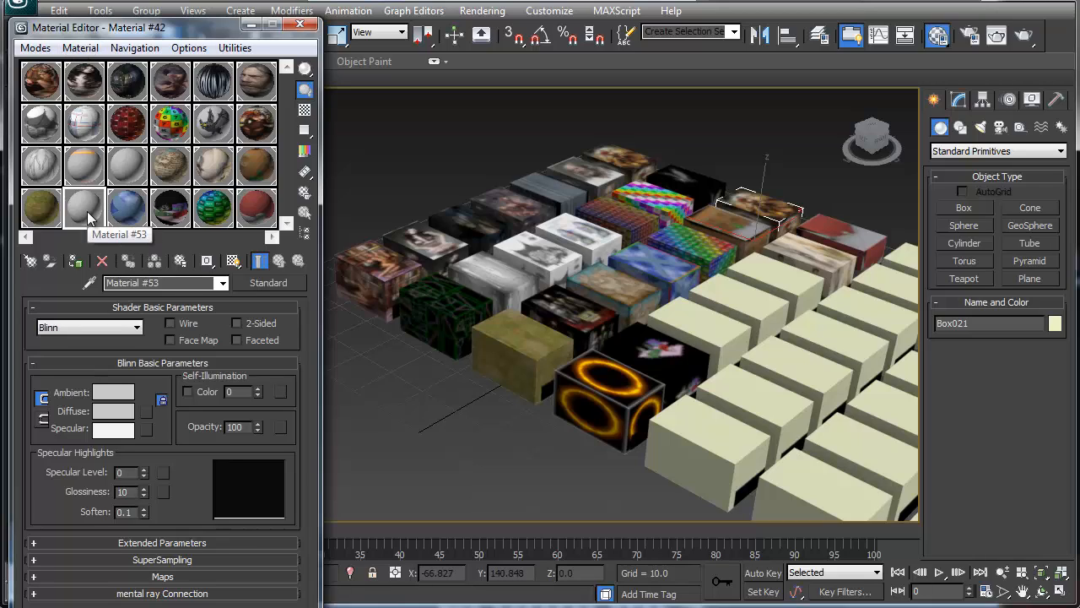
pyautogui.moveTo(83, 179)
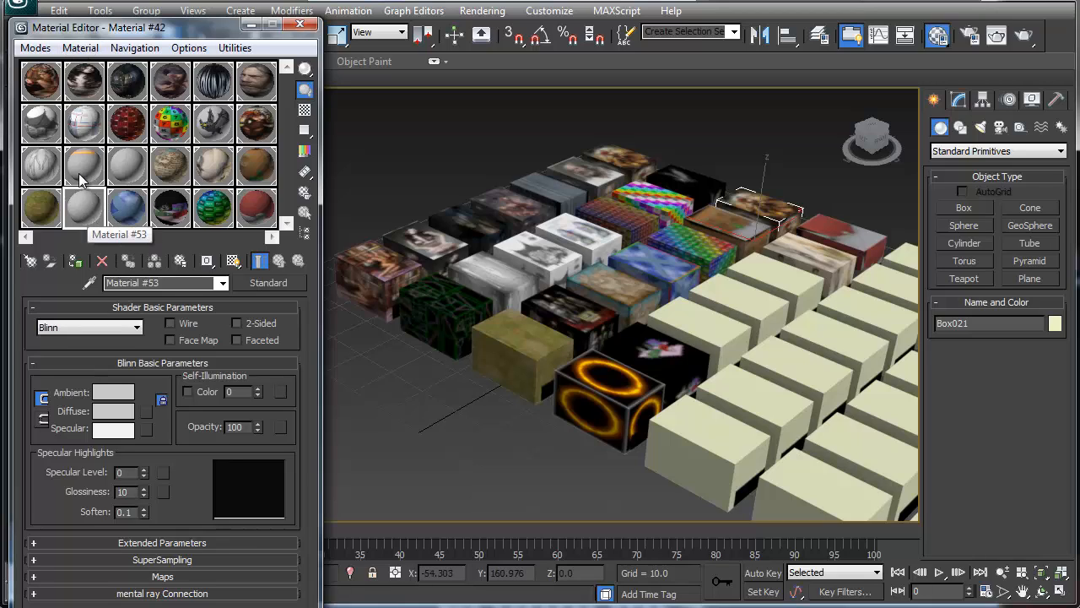
# - Choose Pick from Object in the Material menu to ready the eyedropper
pyautogui.click(97, 48)
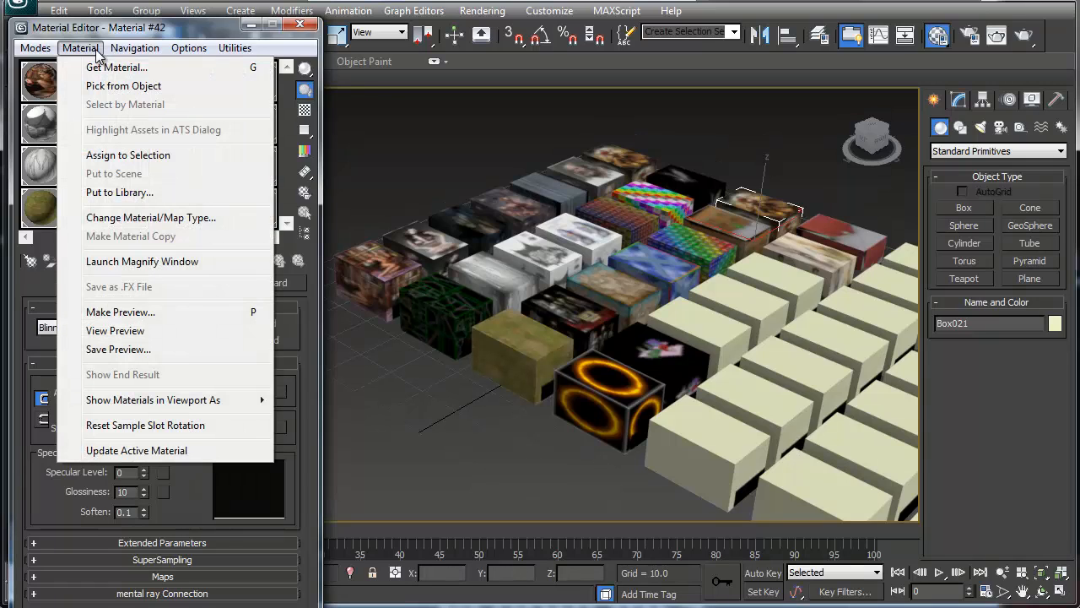
pyautogui.moveTo(125, 84)
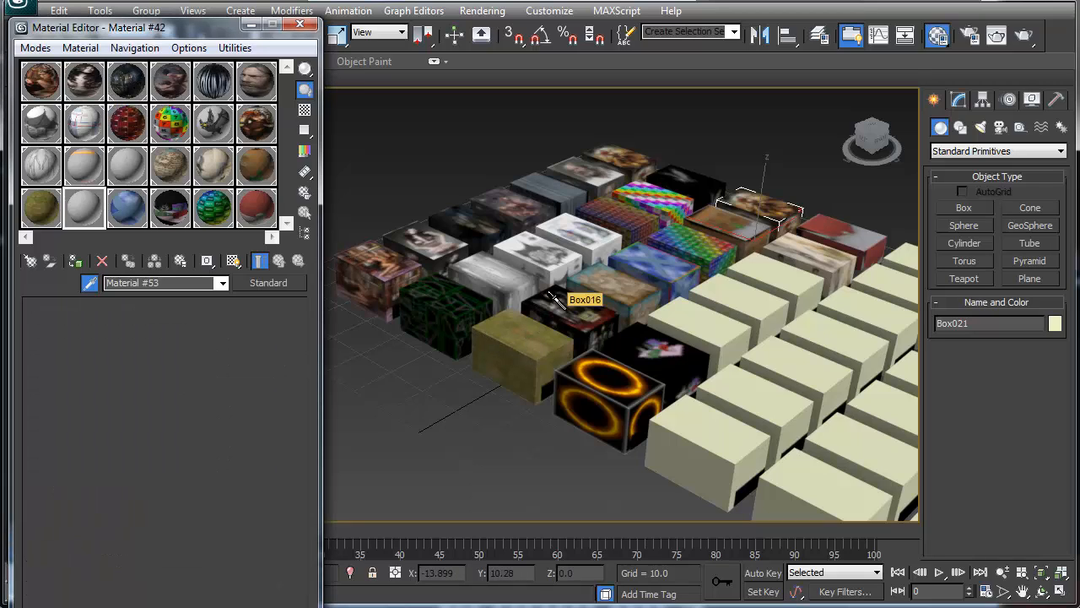
# - Pick Material #42 back into the reset slot from Box016 in the viewport
pyautogui.click(84, 206)
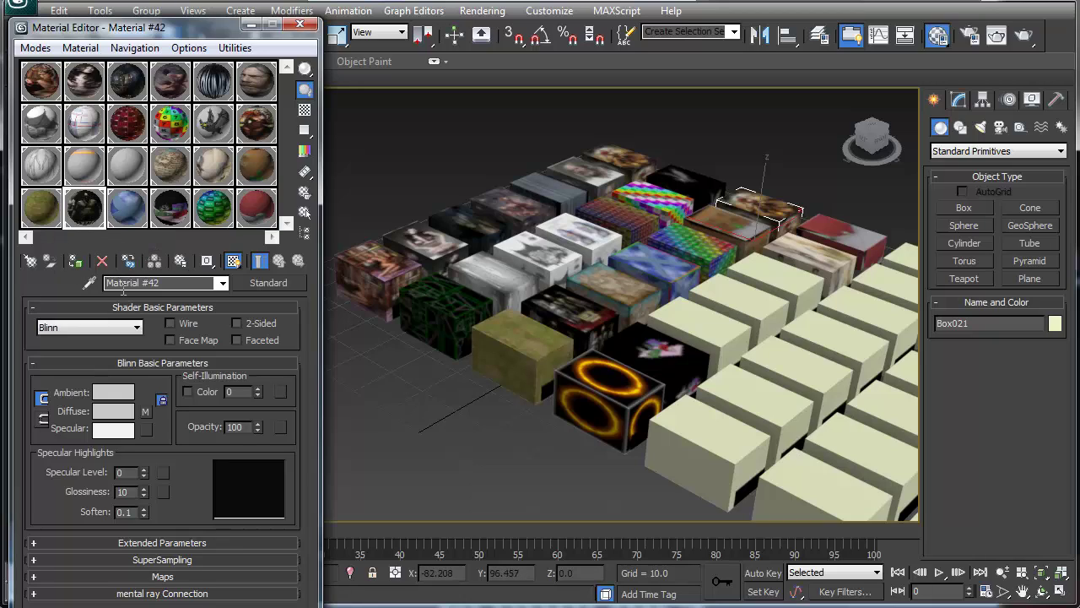
pyautogui.moveTo(469, 202)
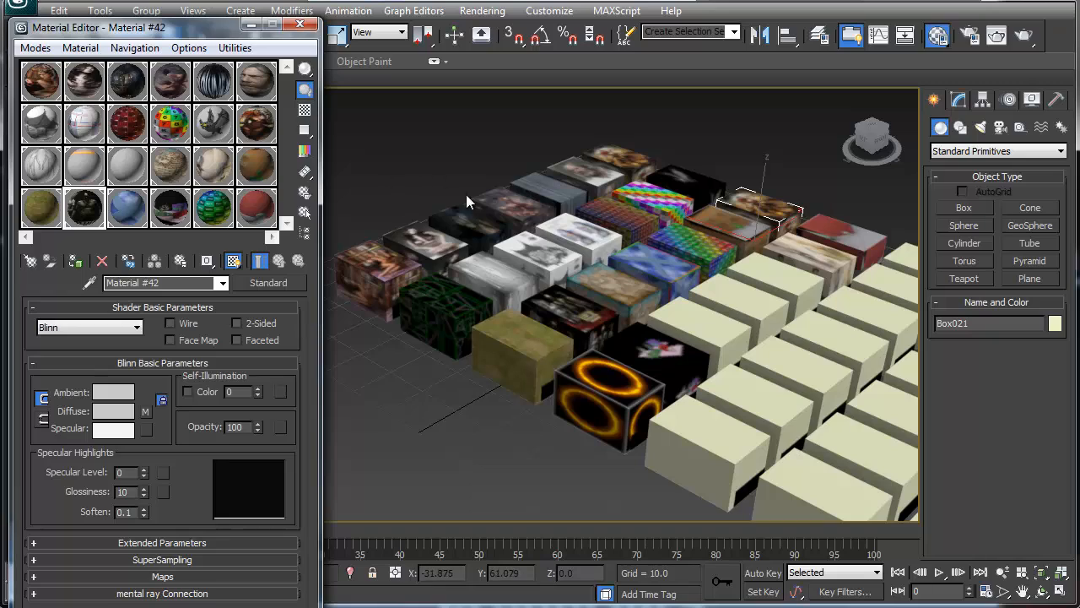
pyautogui.moveTo(644, 312)
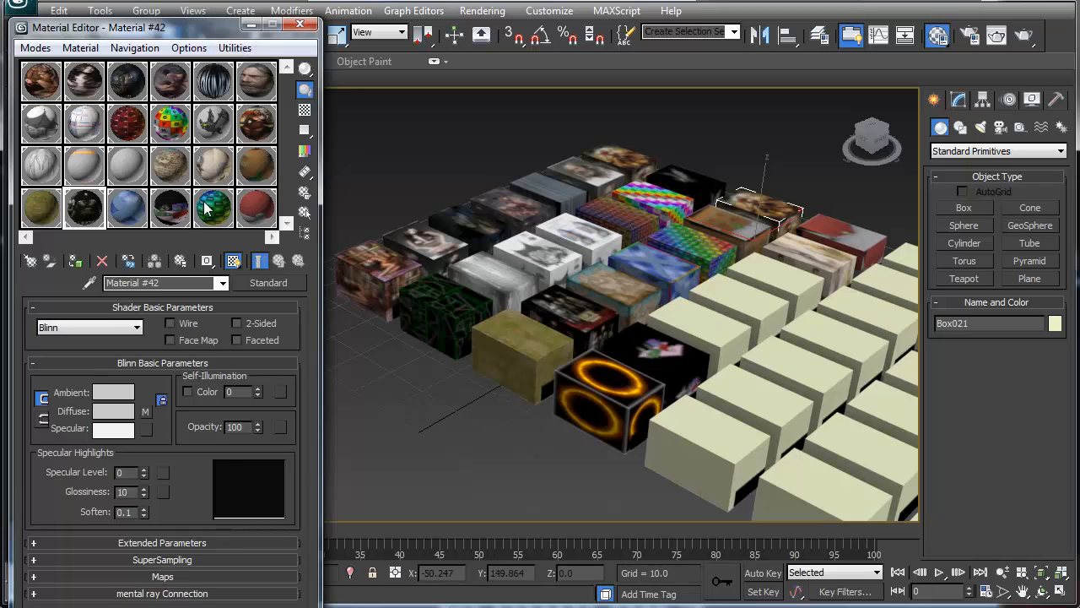
# - Reset all Material Editor slots to default grey materials via Utilities
pyautogui.click(234, 47)
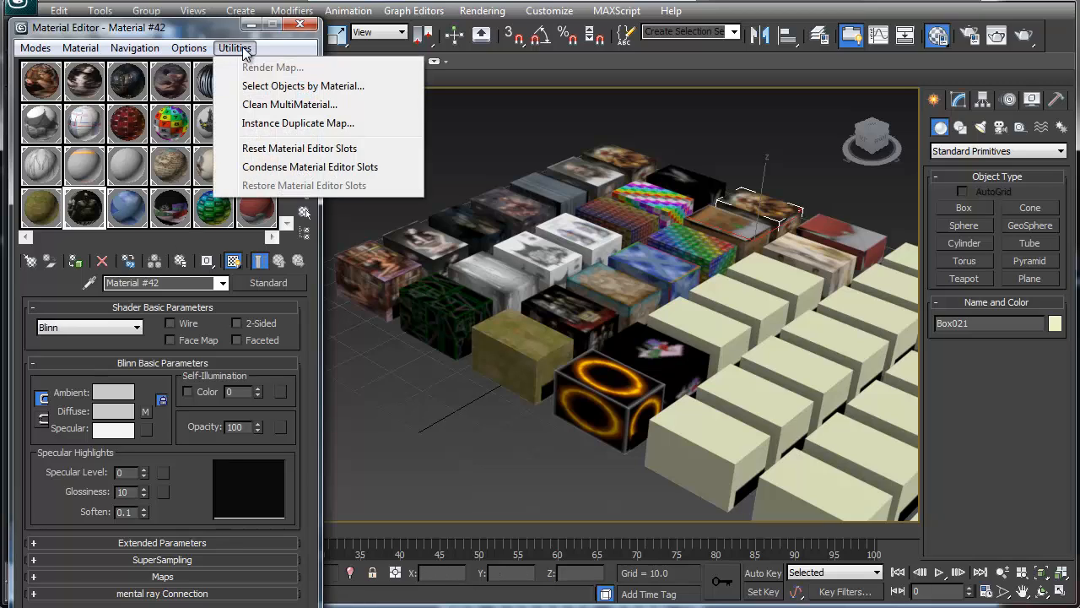
pyautogui.click(299, 149)
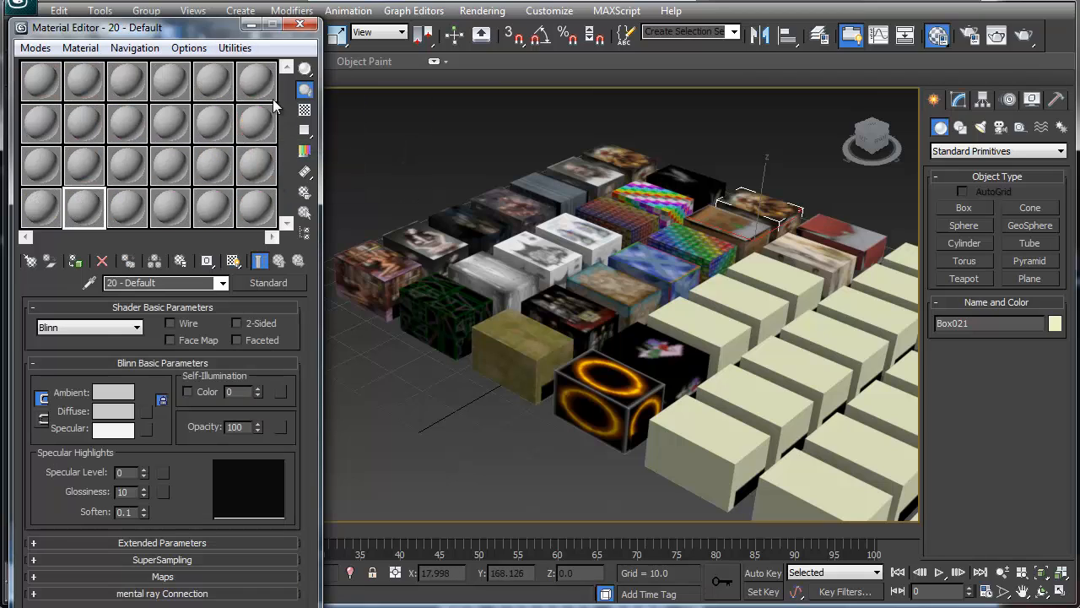
pyautogui.moveTo(221, 177)
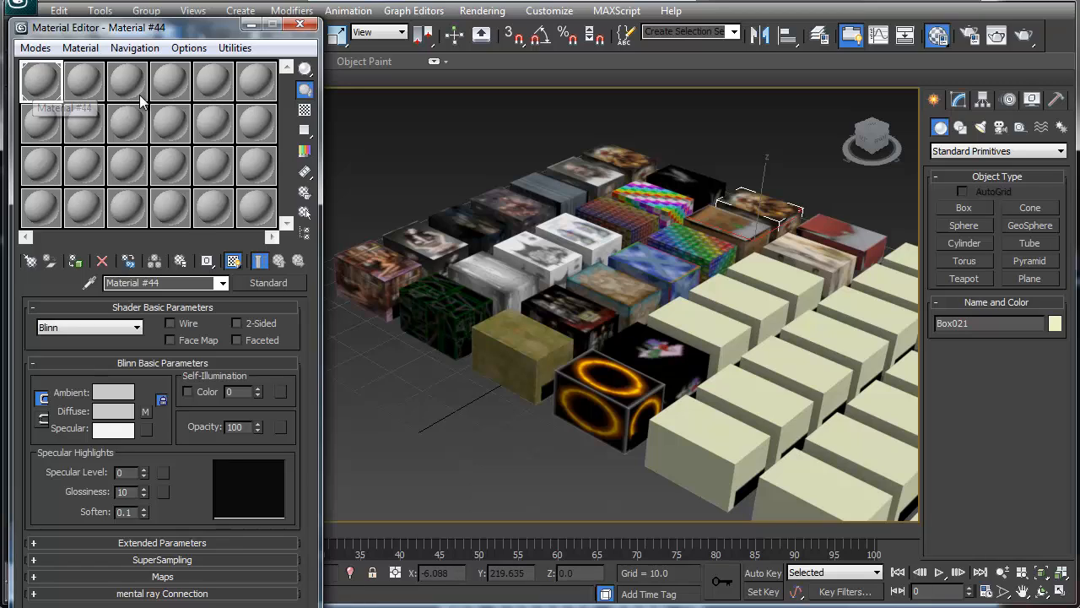
# - Pick Material #42 from a scene box back into one grey slot
pyautogui.click(81, 84)
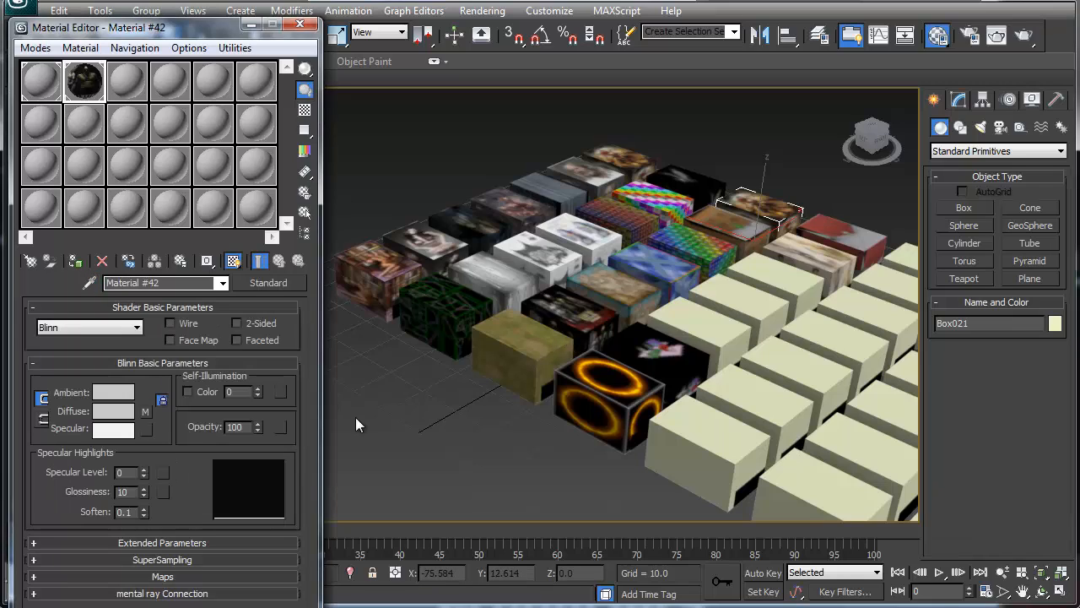
pyautogui.moveTo(498, 174)
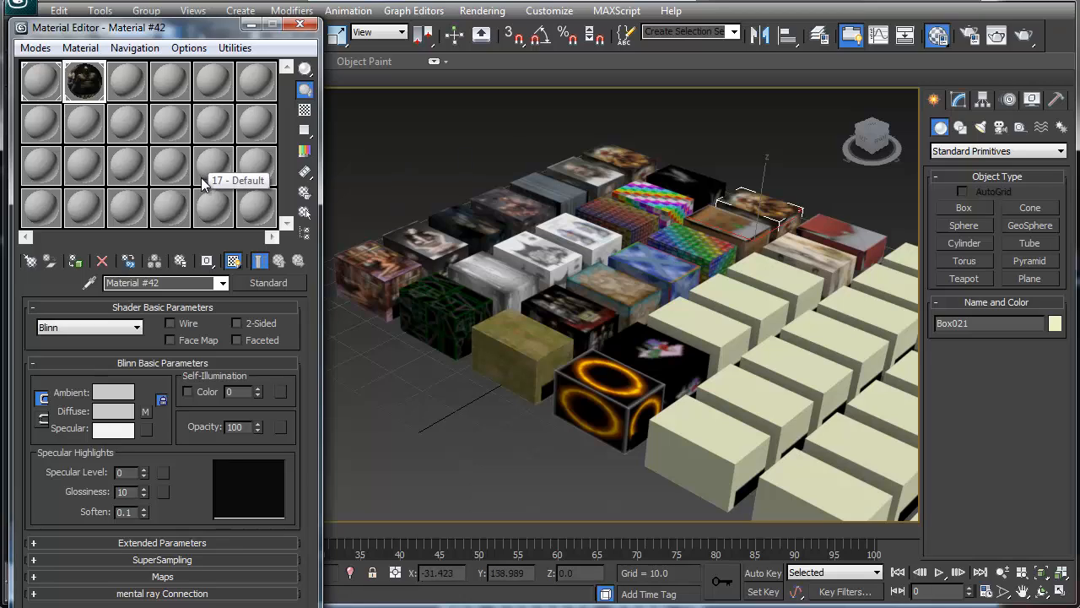
pyautogui.moveTo(199, 71)
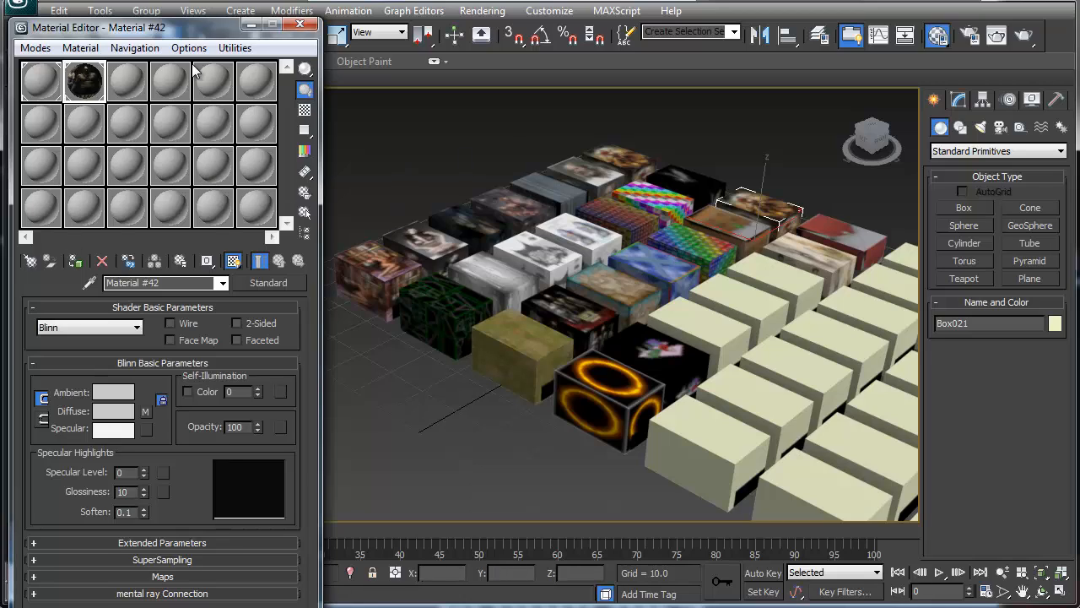
pyautogui.moveTo(120, 169)
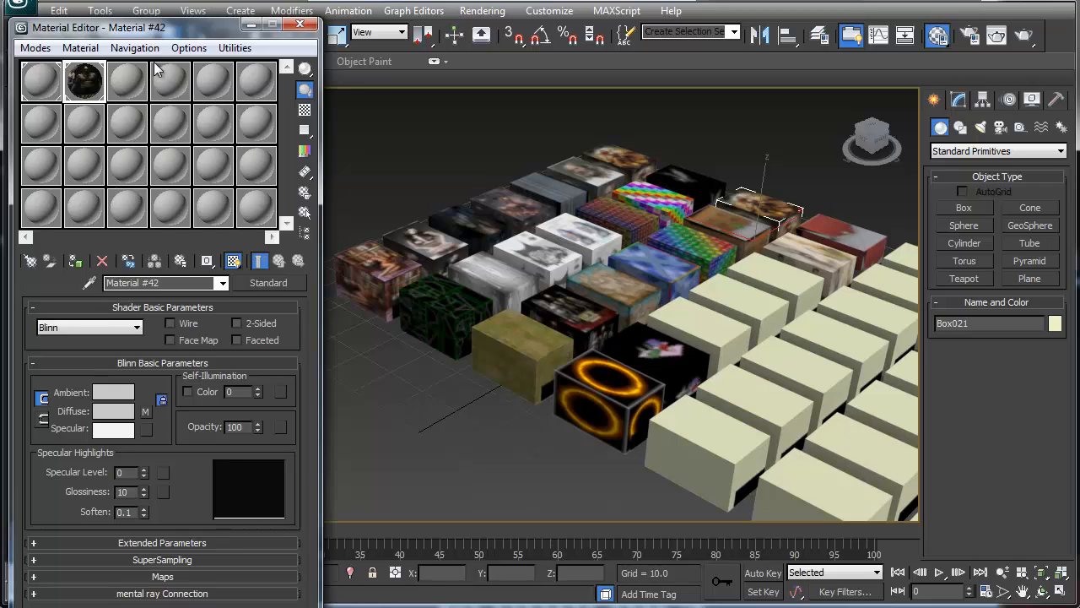
pyautogui.moveTo(213, 80)
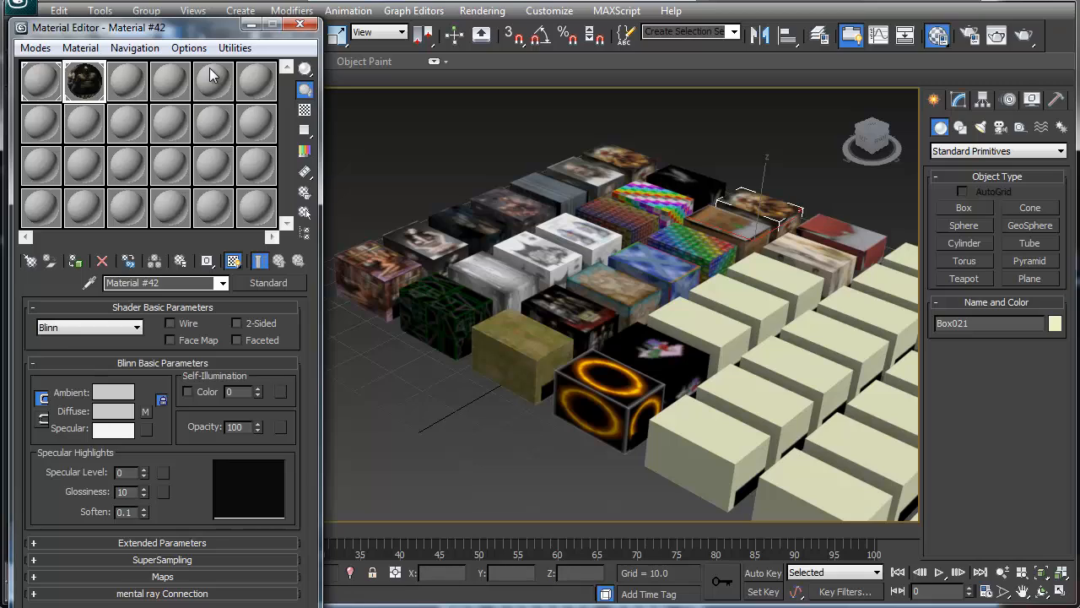
pyautogui.moveTo(95, 212)
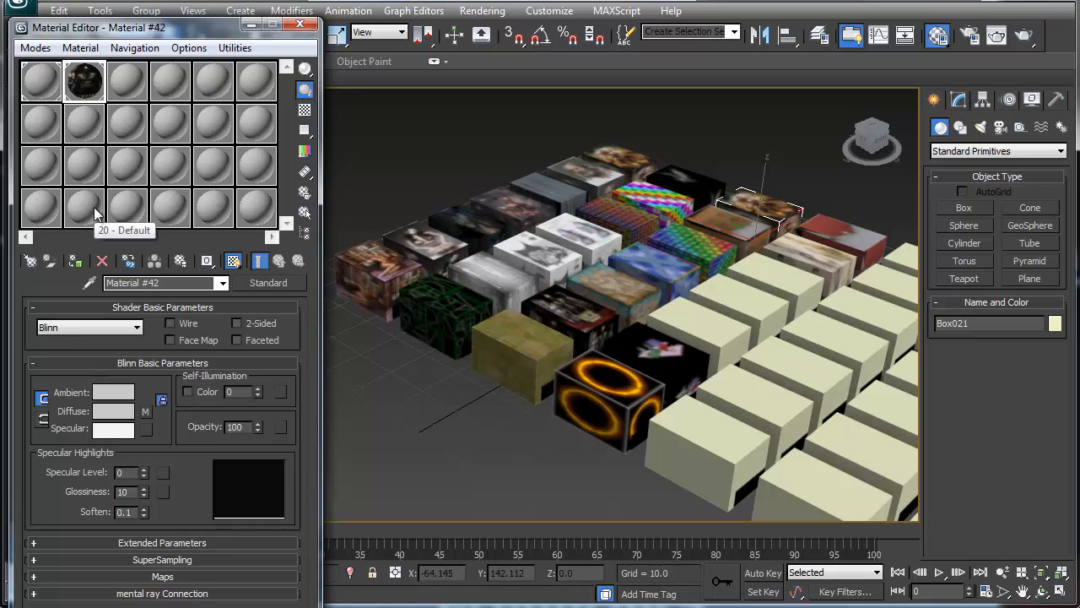